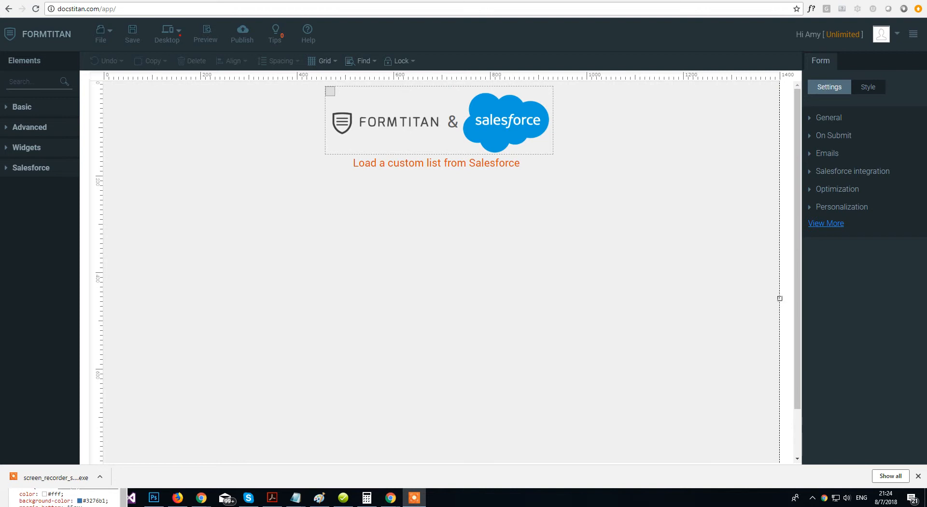
pyautogui.moveTo(95, 167)
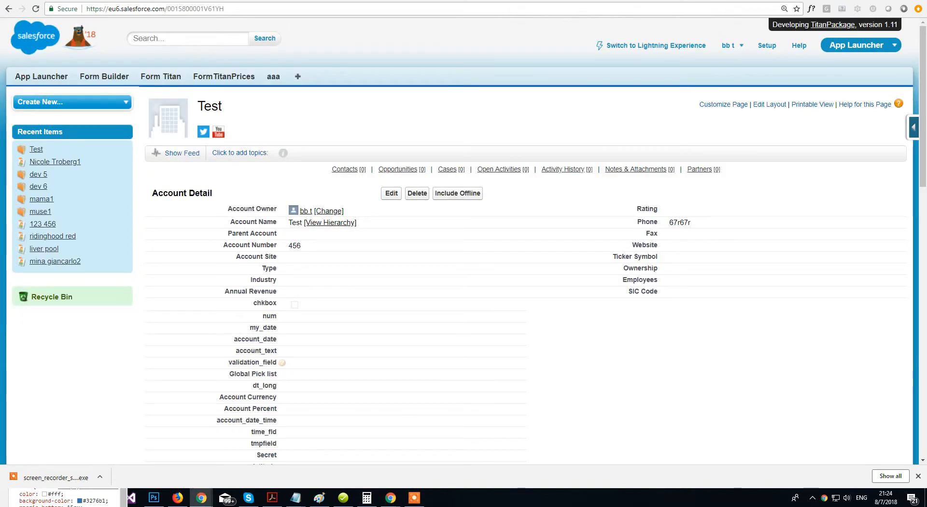
pyautogui.moveTo(222, 93)
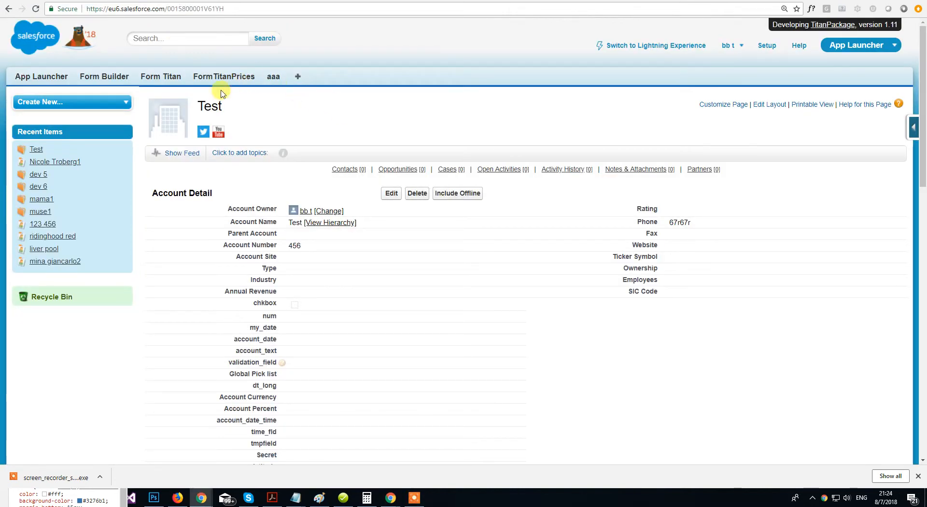
pyautogui.moveTo(186, 127)
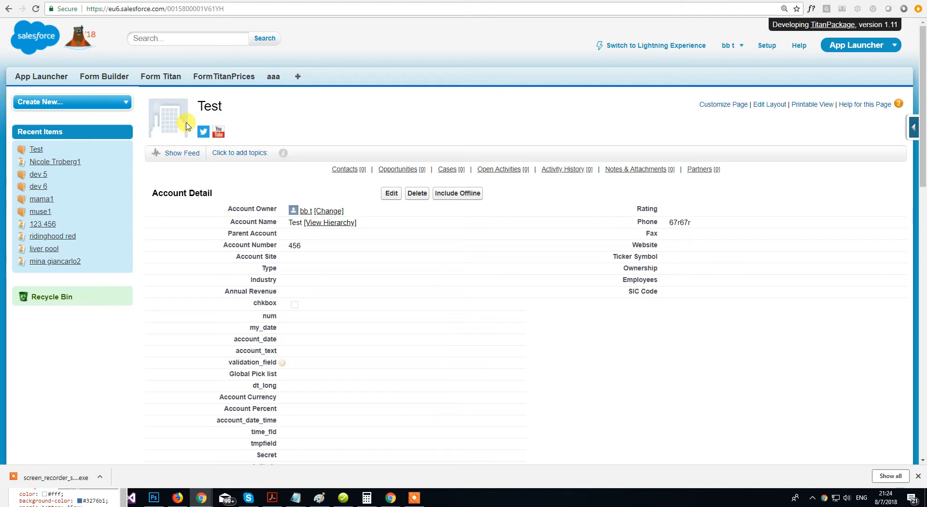
pyautogui.scroll(-3)
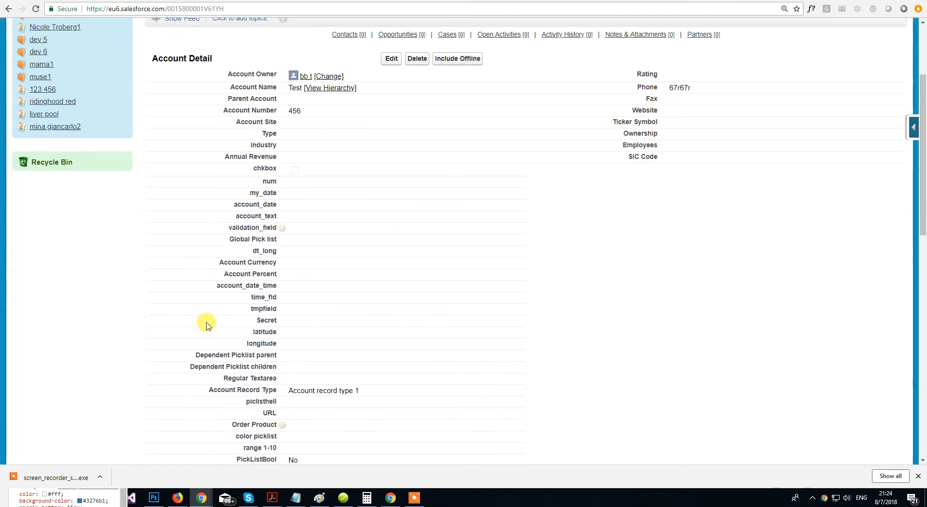
pyautogui.scroll(-3)
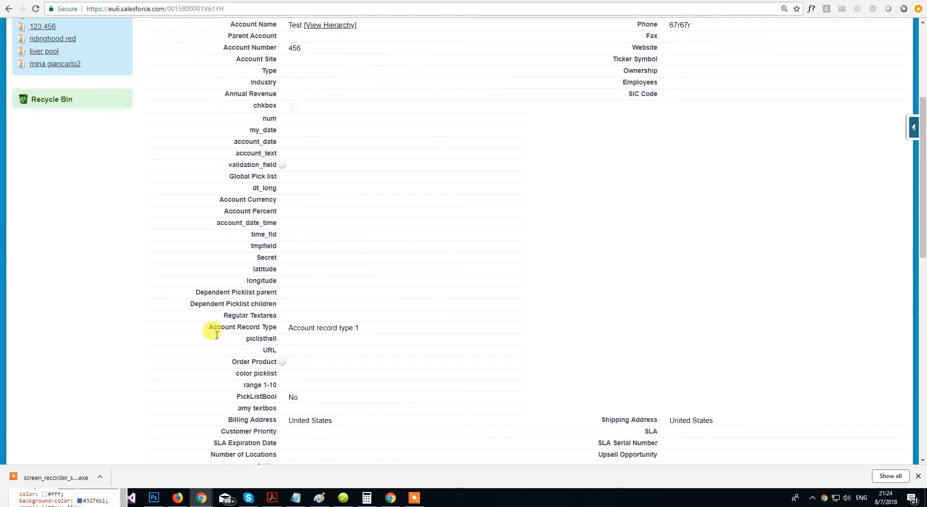
pyautogui.scroll(-3)
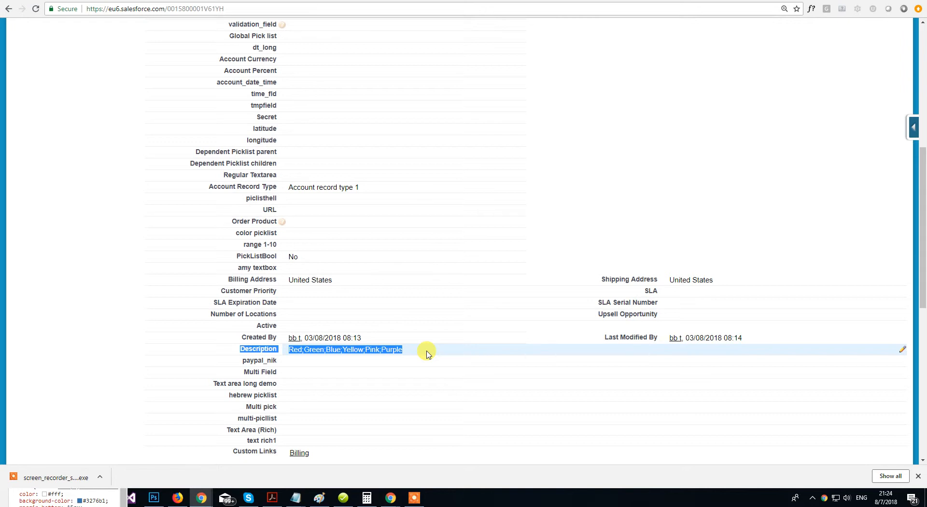
pyautogui.moveTo(370, 349)
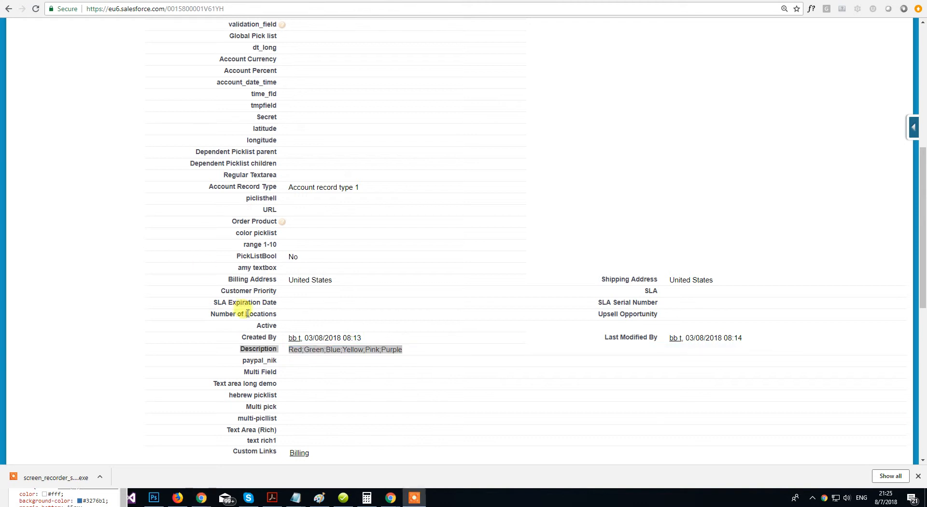
pyautogui.moveTo(115, 311)
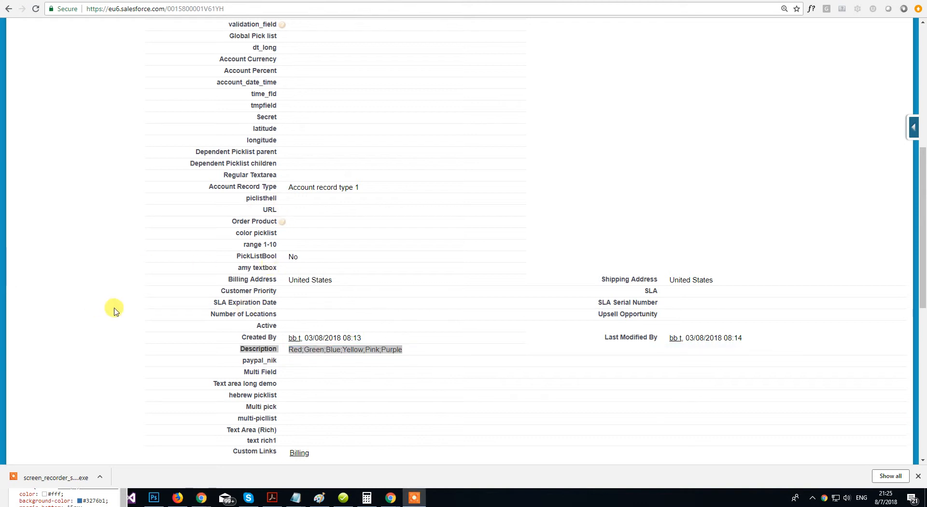
pyautogui.scroll(3)
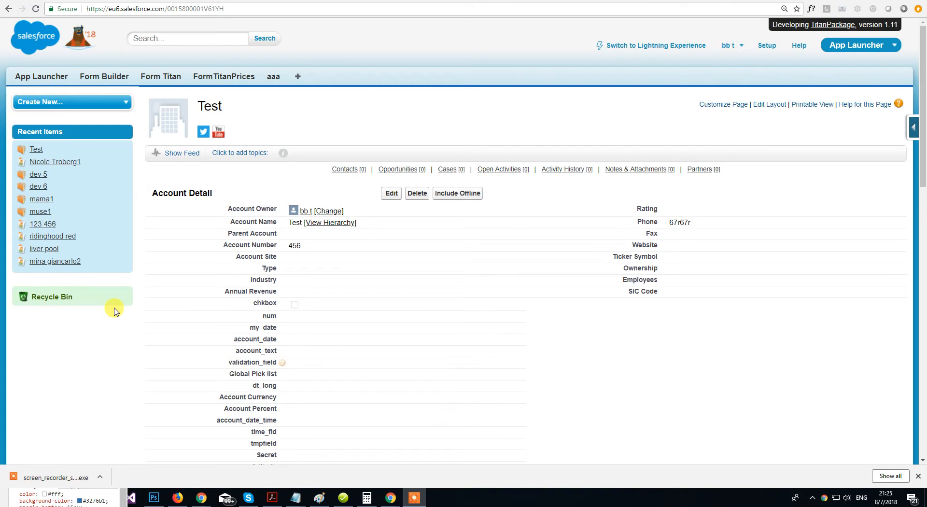
pyautogui.moveTo(199, 25)
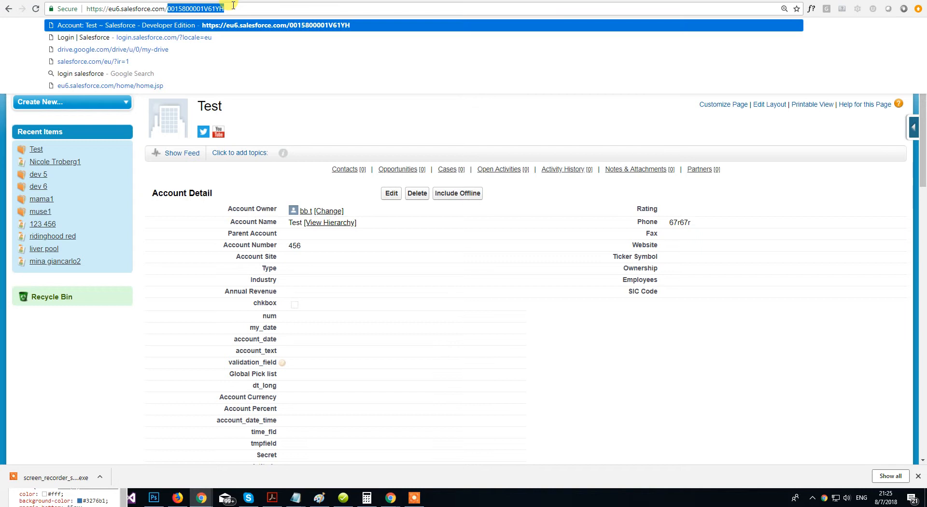
pyautogui.moveTo(131, 230)
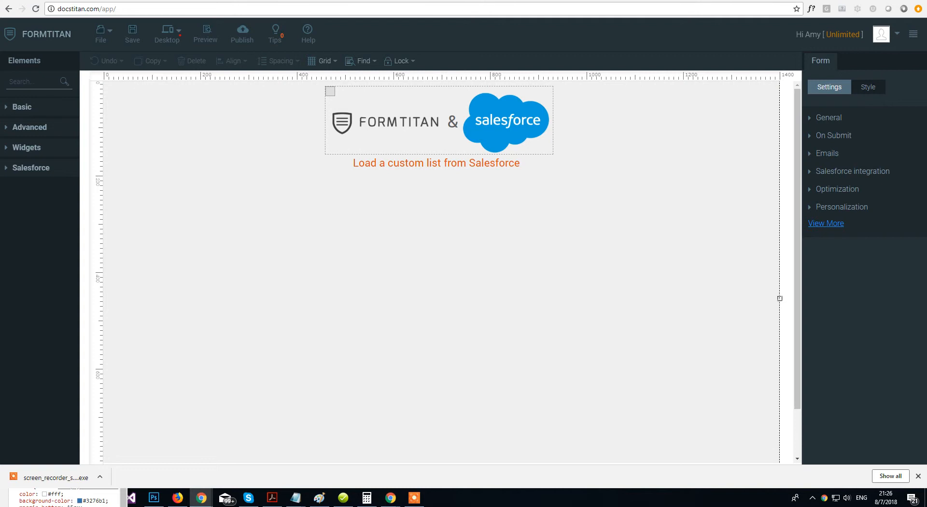
pyautogui.moveTo(151, 278)
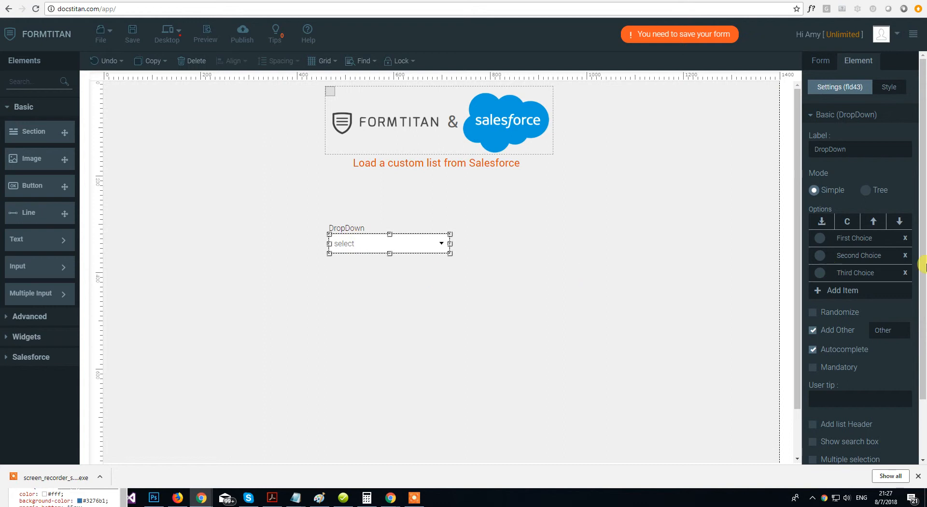
# Clear all default dropdown items and untick Add Other, leaving only autocomplete enabled
pyautogui.click(904, 238)
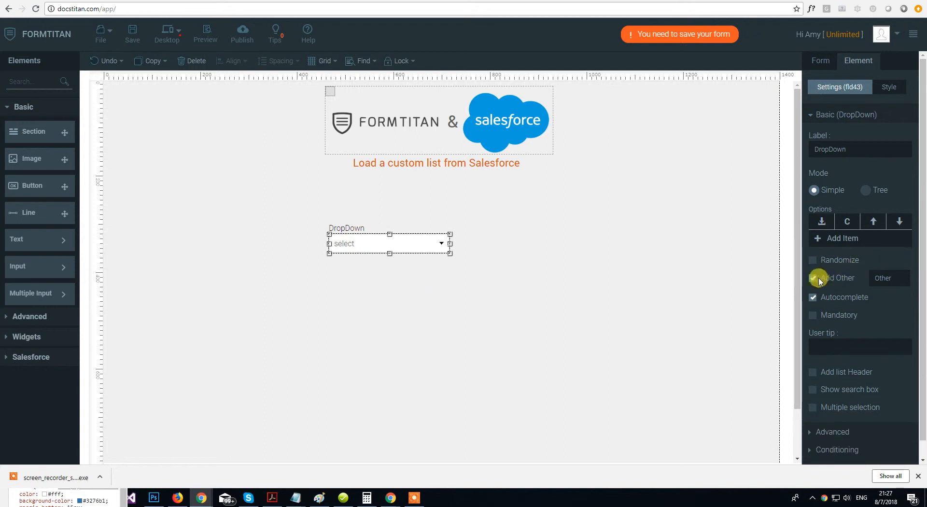
pyautogui.click(812, 278)
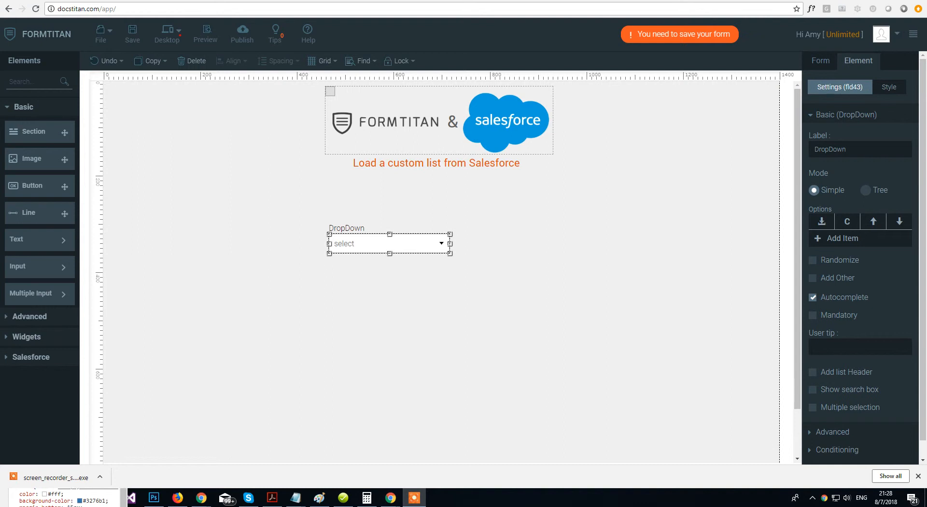
pyautogui.moveTo(814, 64)
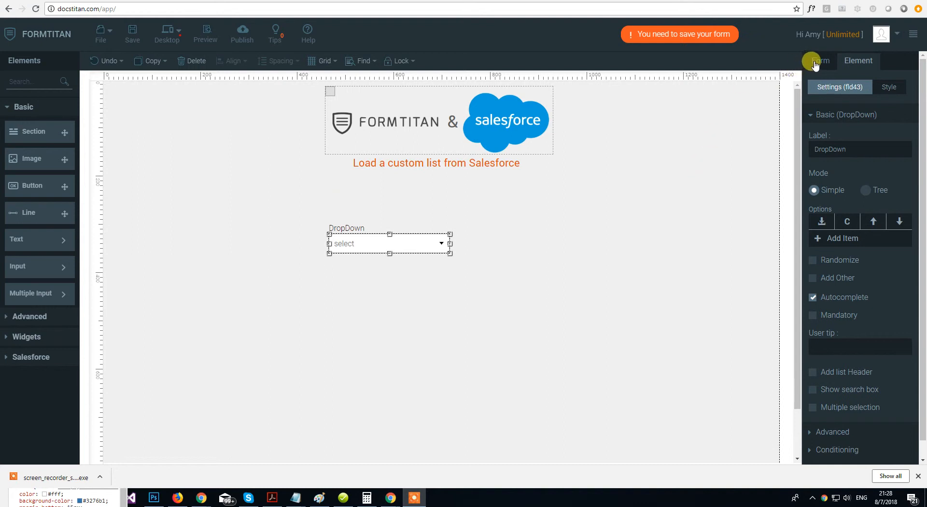
# Open Map fields under Get From Salesforce in the form's Salesforce integration settings
pyautogui.click(819, 60)
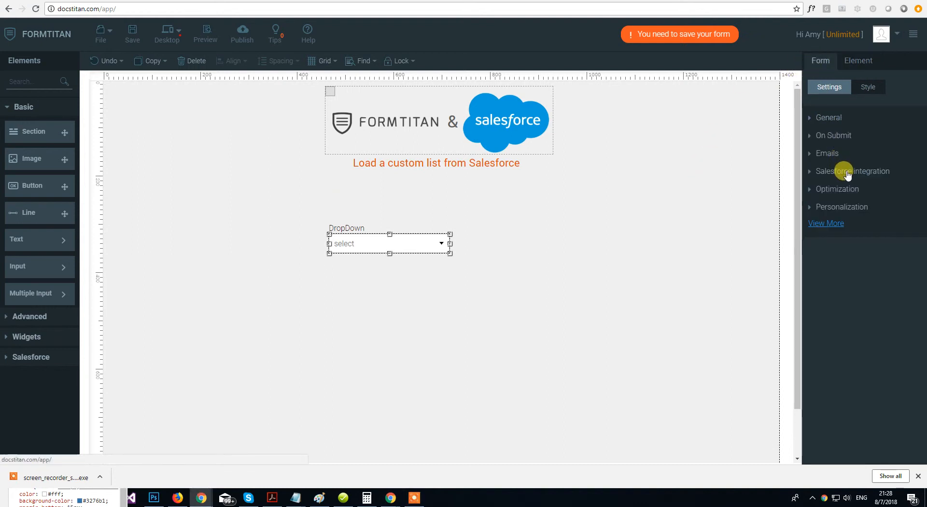
pyautogui.click(853, 171)
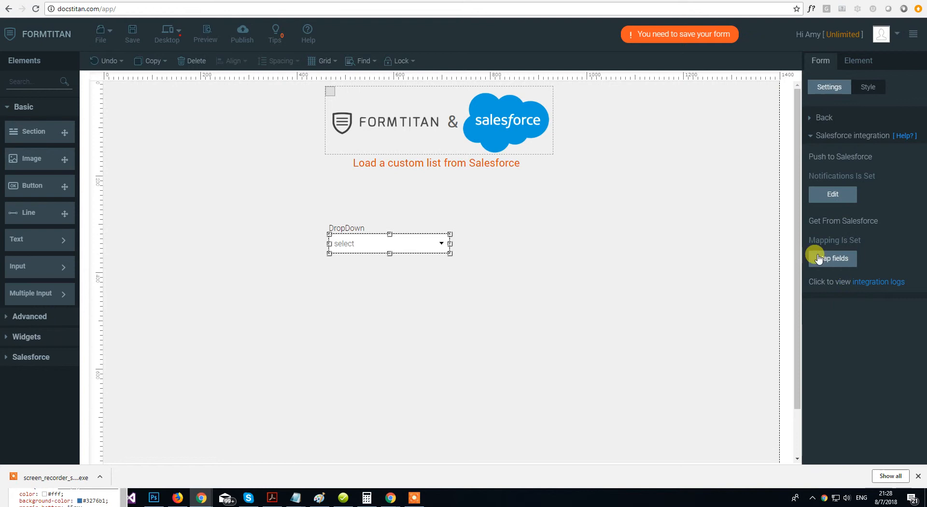
pyautogui.moveTo(842, 264)
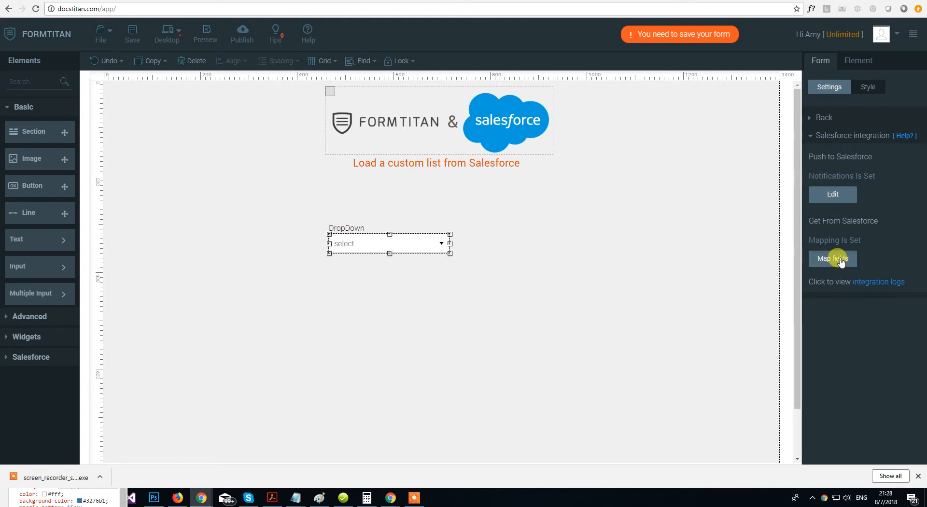
pyautogui.click(832, 259)
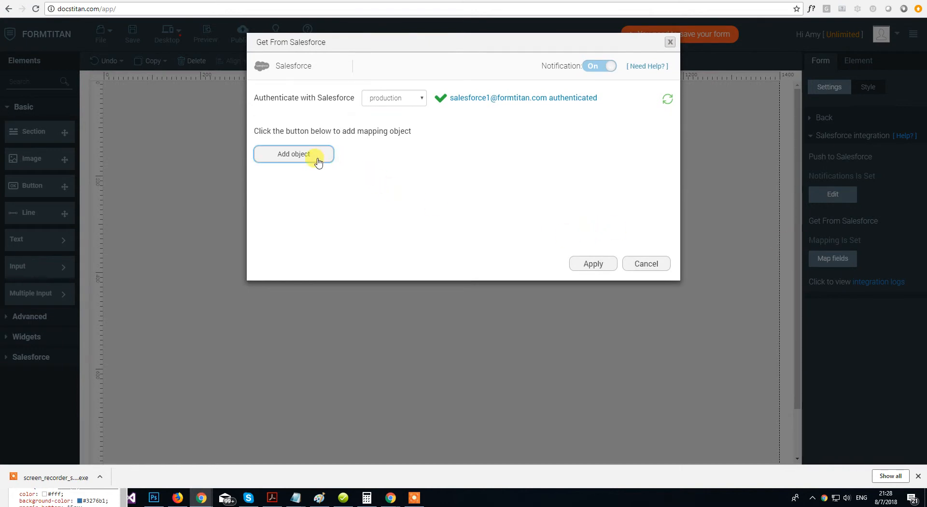
# Add an Account object mapping set to execute on form load, and expand its Condition section
pyautogui.click(294, 153)
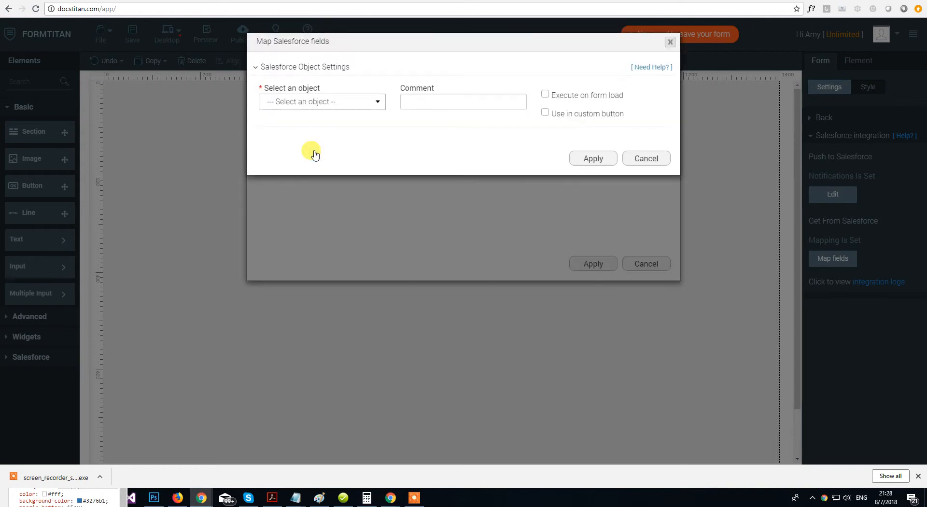
pyautogui.click(321, 101)
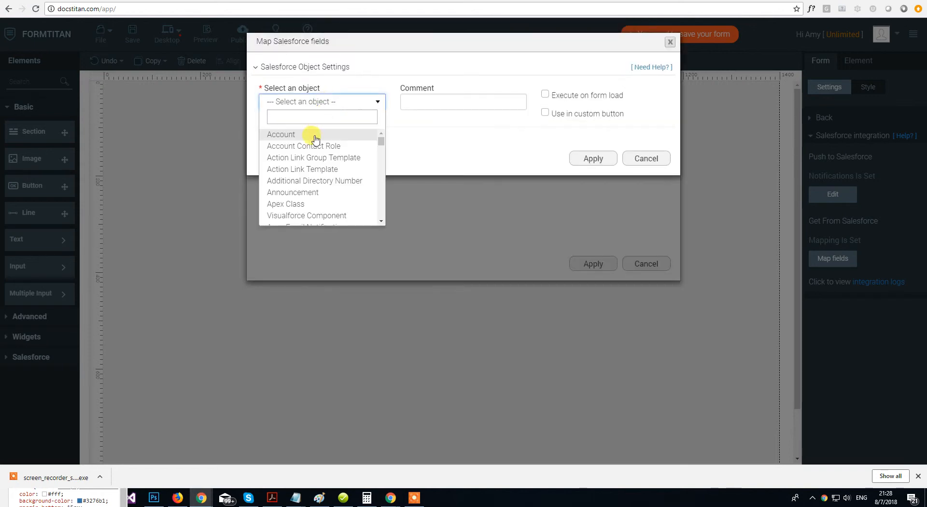
pyautogui.click(280, 134)
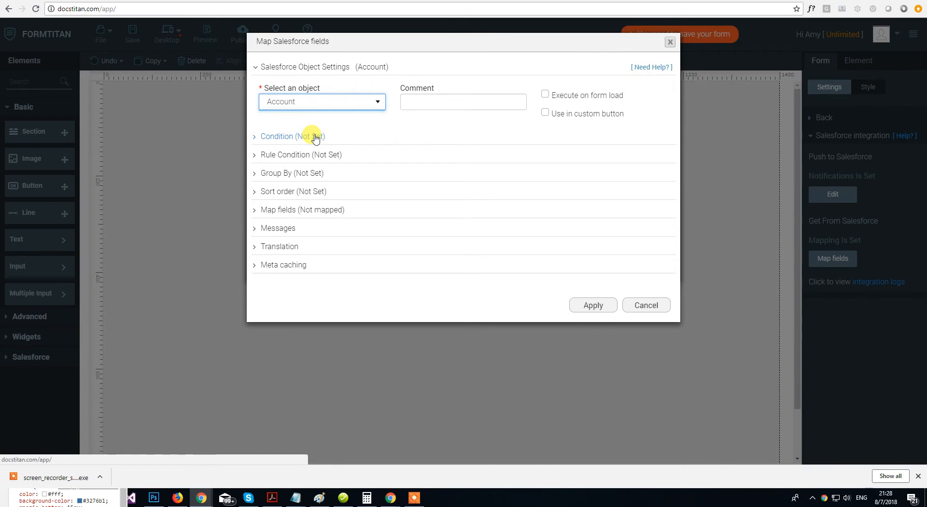
pyautogui.moveTo(604, 95)
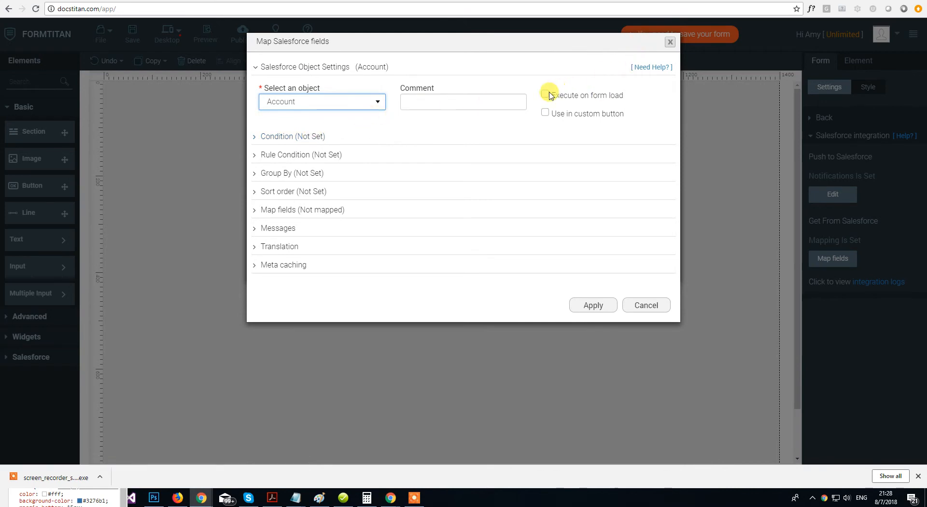
pyautogui.click(544, 95)
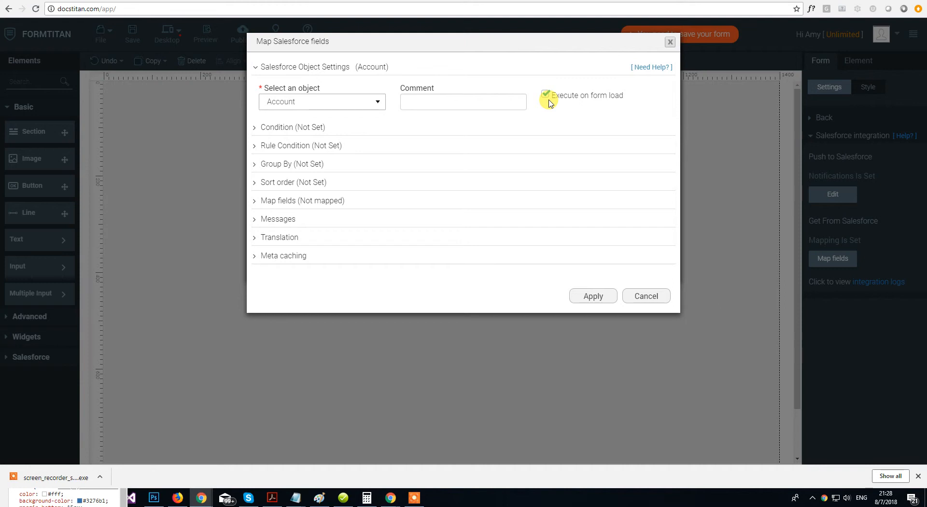
pyautogui.moveTo(345, 169)
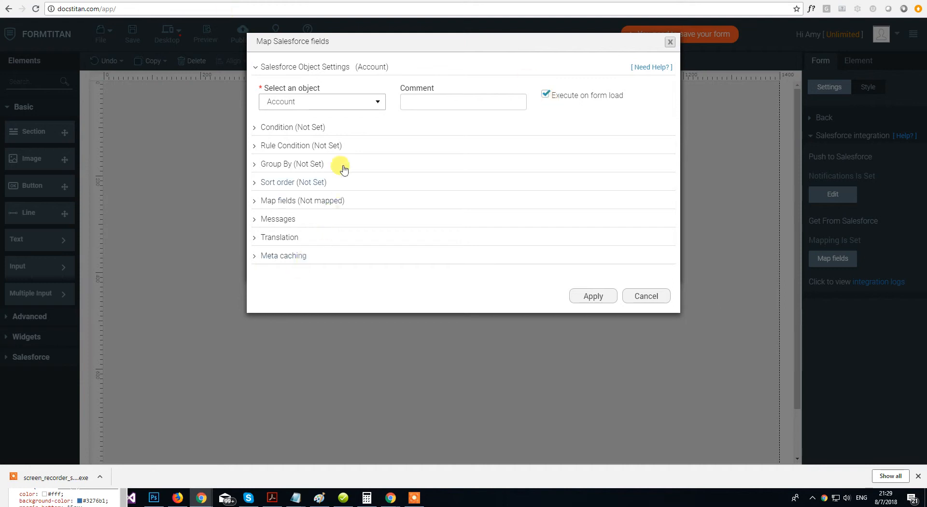
pyautogui.click(290, 127)
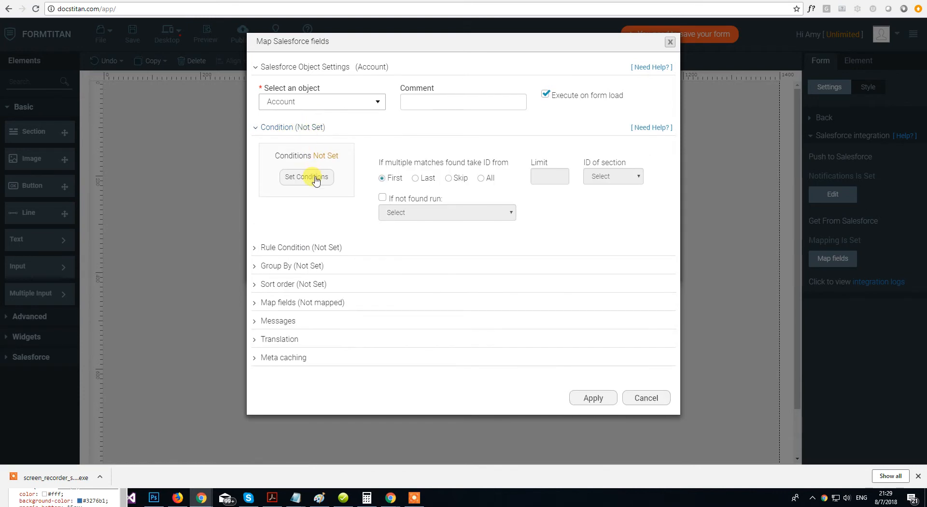
pyautogui.click(306, 177)
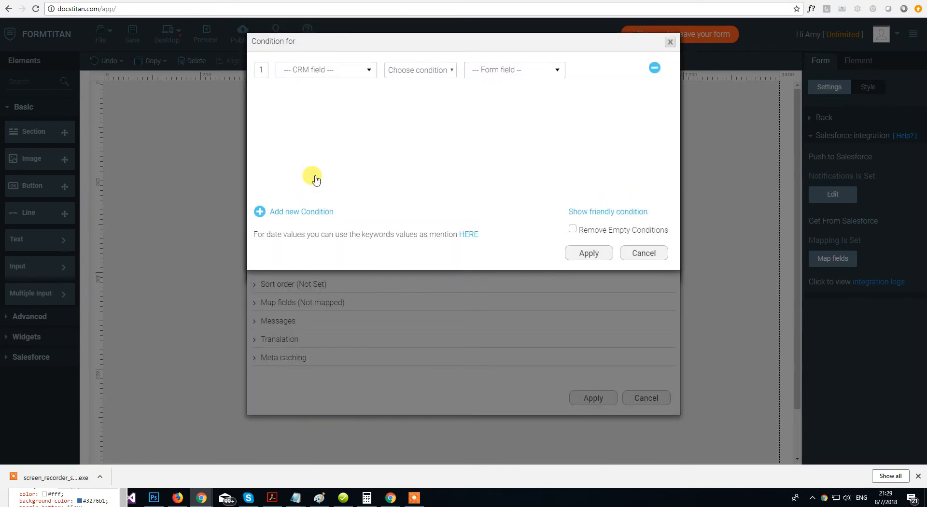
pyautogui.click(325, 69)
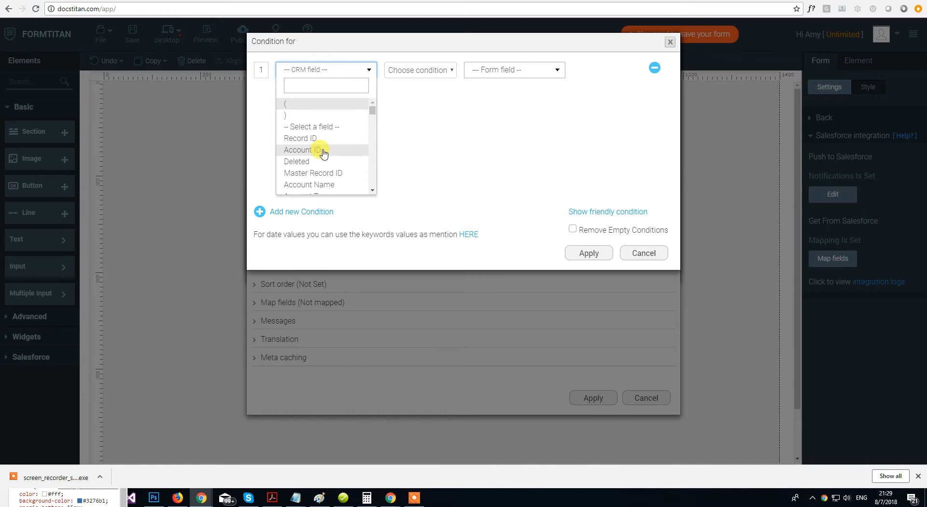
pyautogui.click(300, 149)
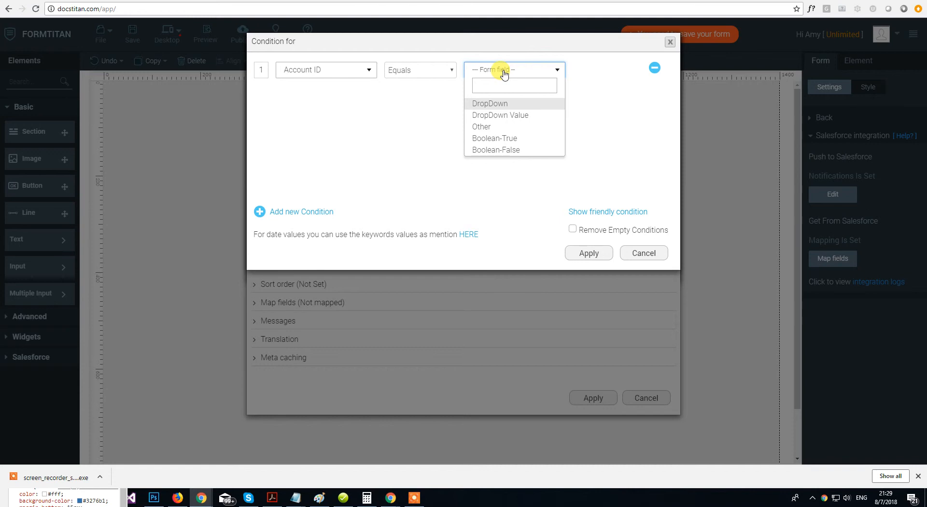
pyautogui.moveTo(501, 129)
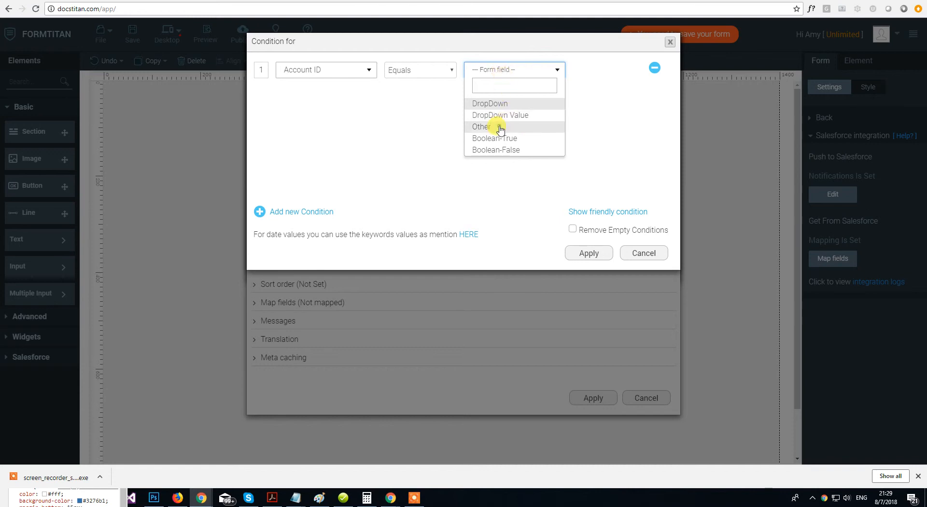
pyautogui.click(481, 126)
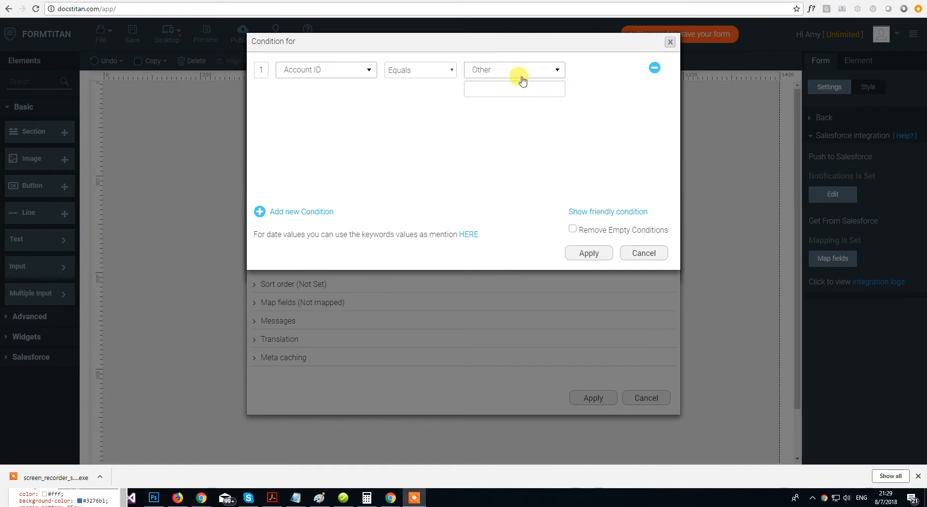
pyautogui.write('0015800001V61YH')
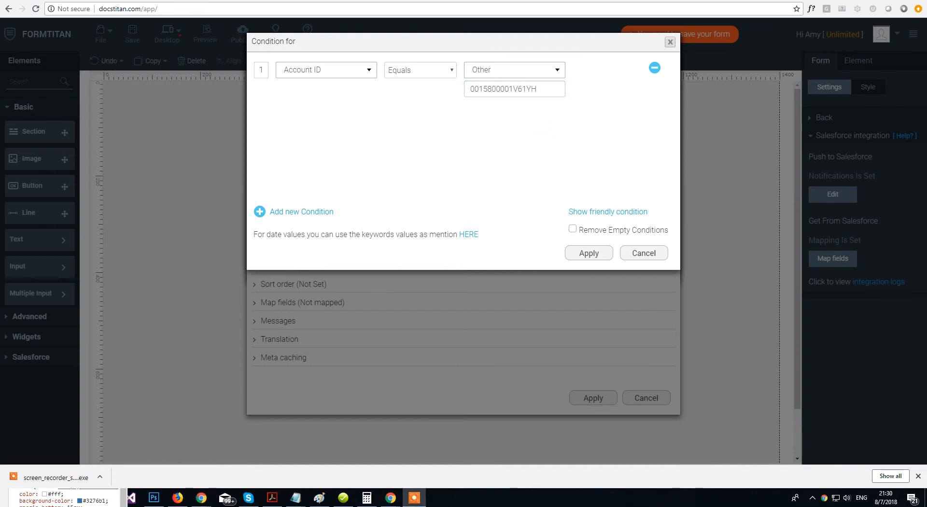
pyautogui.moveTo(502, 70)
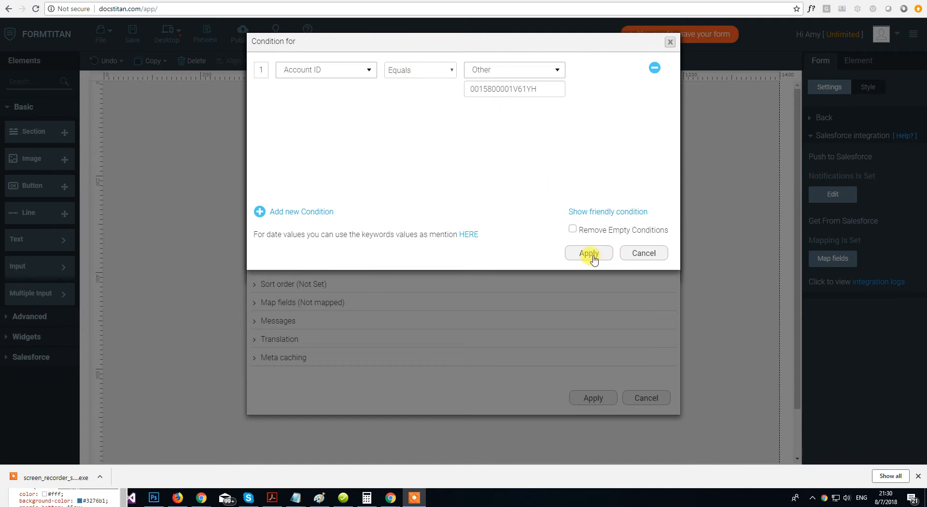
pyautogui.click(588, 253)
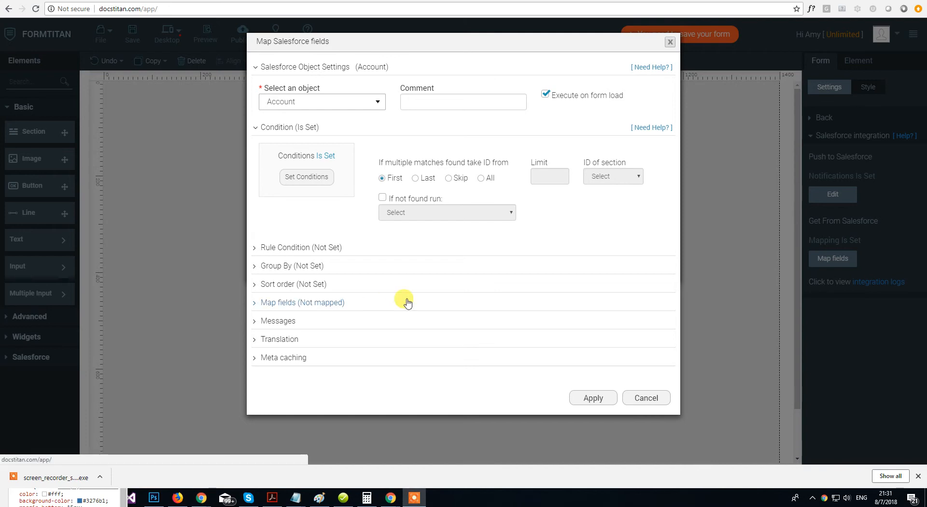
pyautogui.click(302, 301)
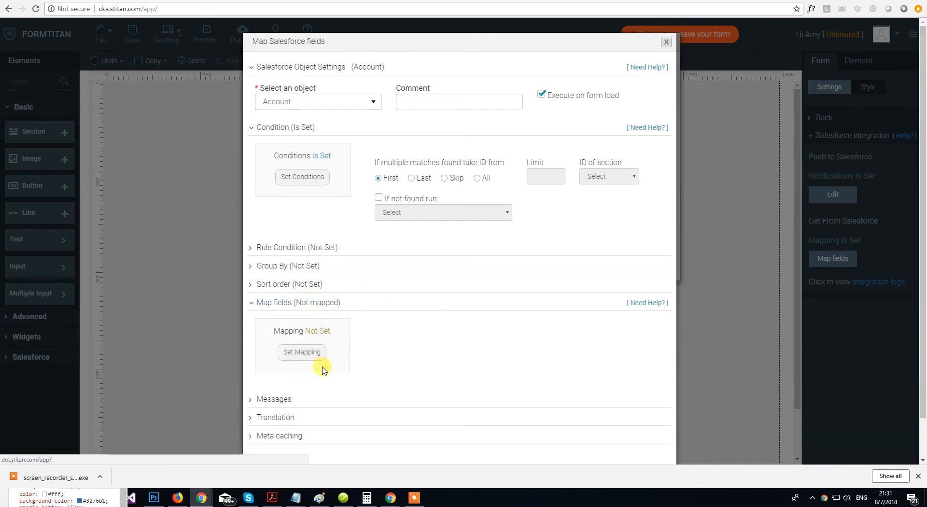
# Map DropDown (fld43) to the Account Description field and apply the mapping
pyautogui.click(301, 351)
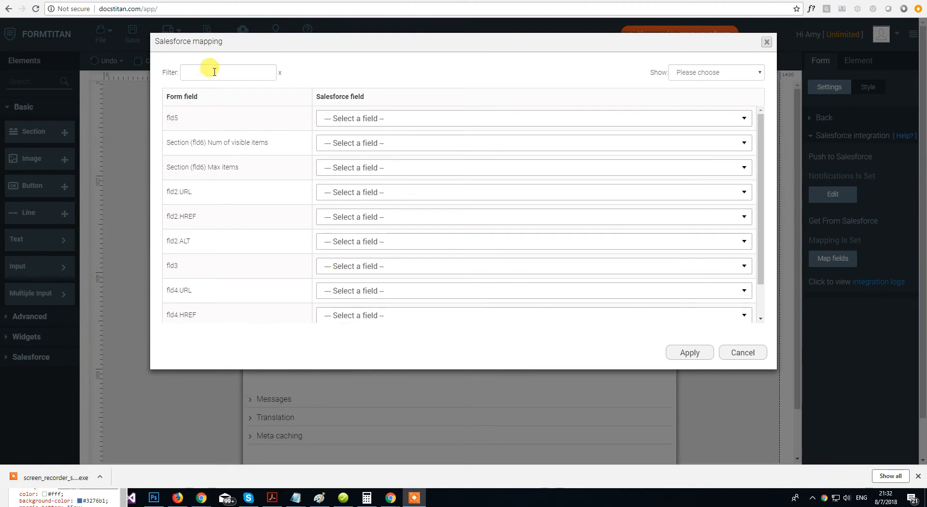
pyautogui.write('drop')
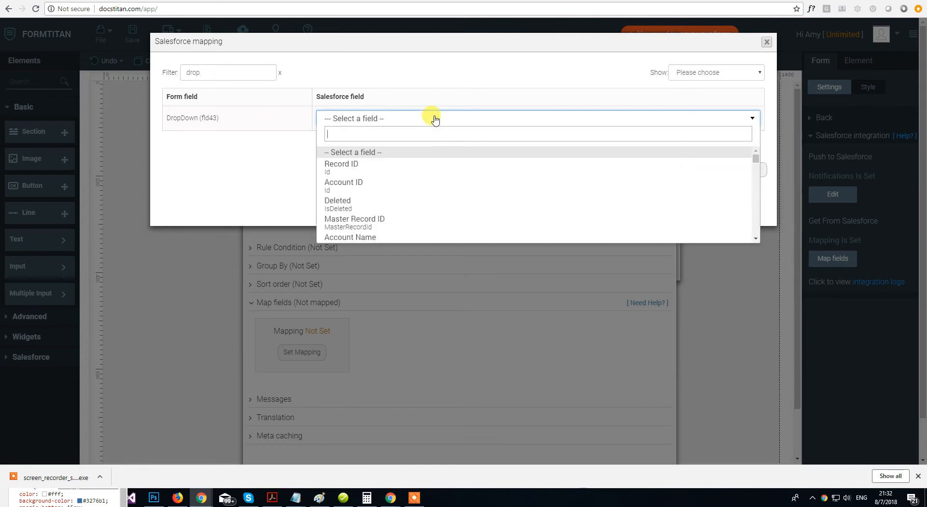
pyautogui.write('desc')
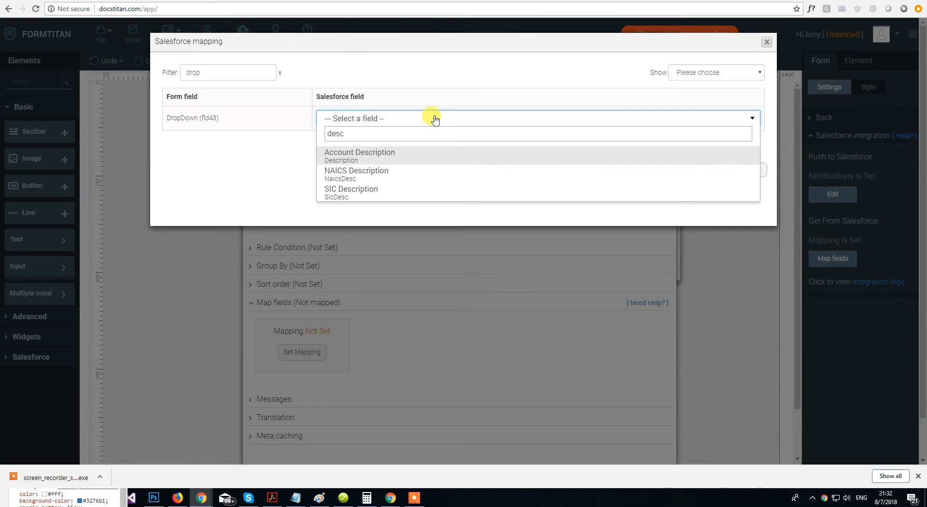
pyautogui.click(359, 156)
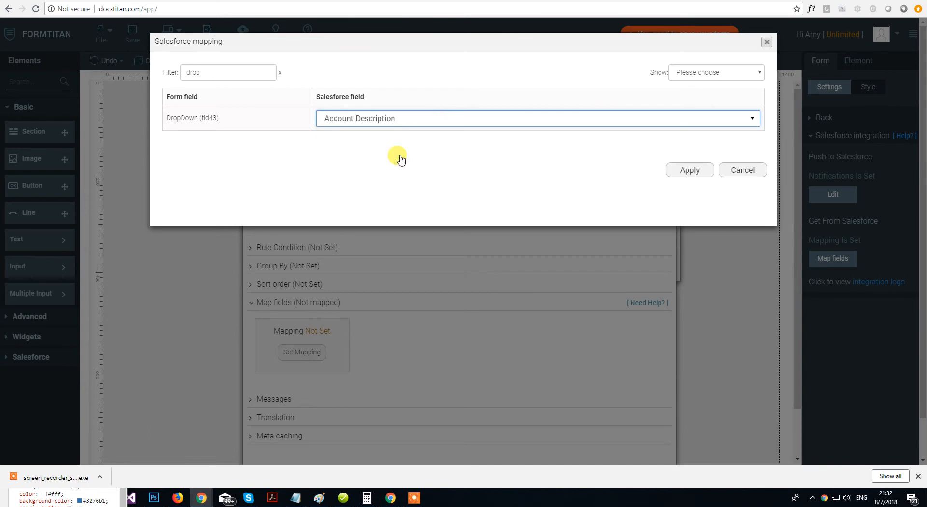
pyautogui.moveTo(302, 122)
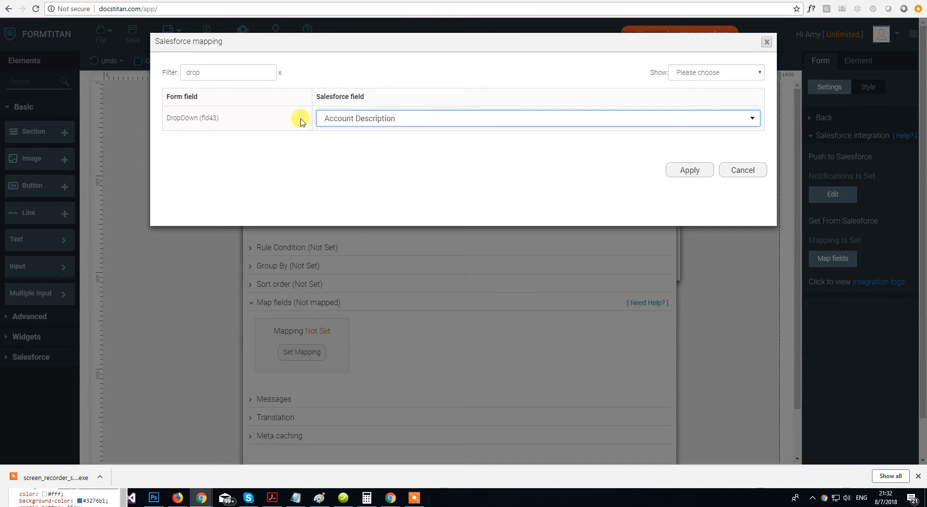
pyautogui.moveTo(388, 152)
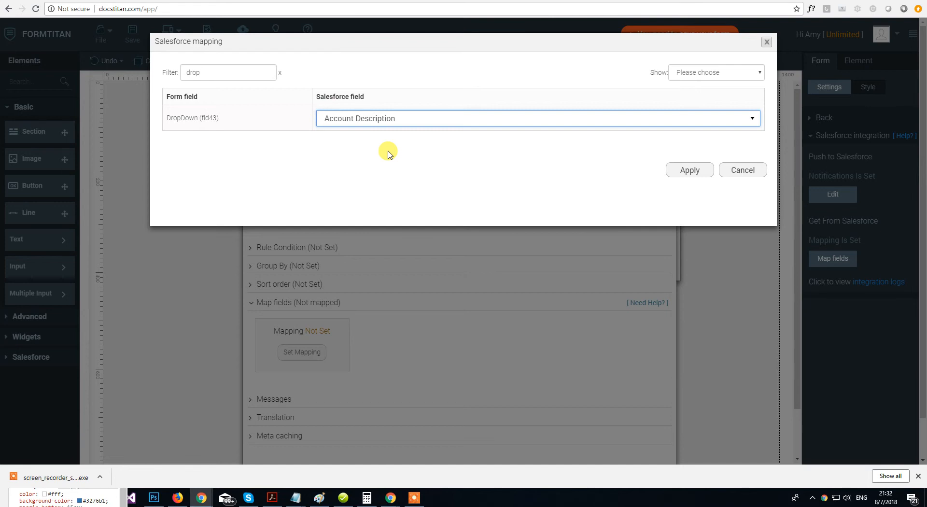
pyautogui.moveTo(722, 229)
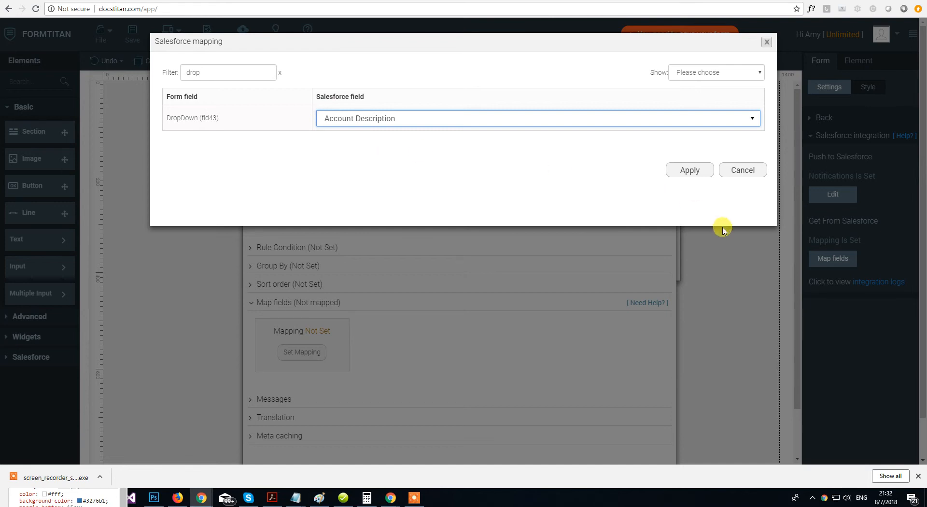
pyautogui.click(690, 170)
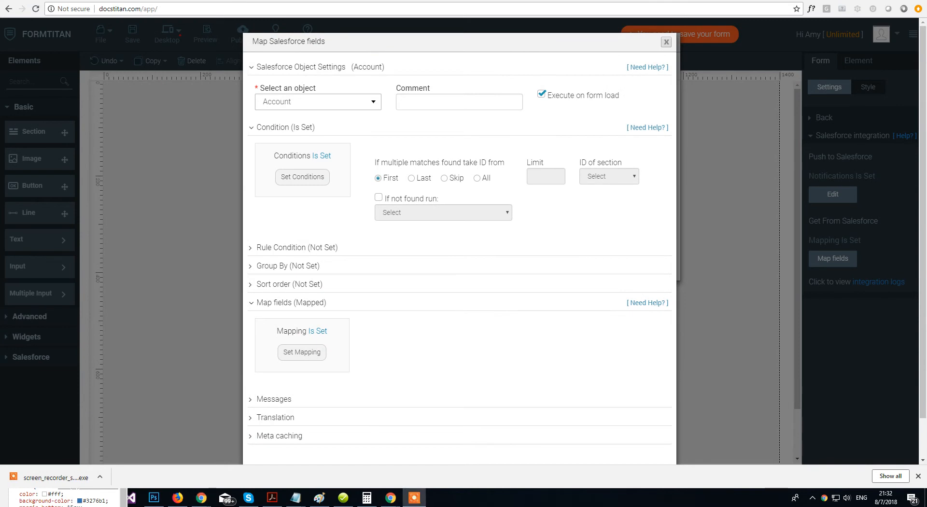
# Apply the Account object and Get From Salesforce settings, then save the form
pyautogui.scroll(-3)
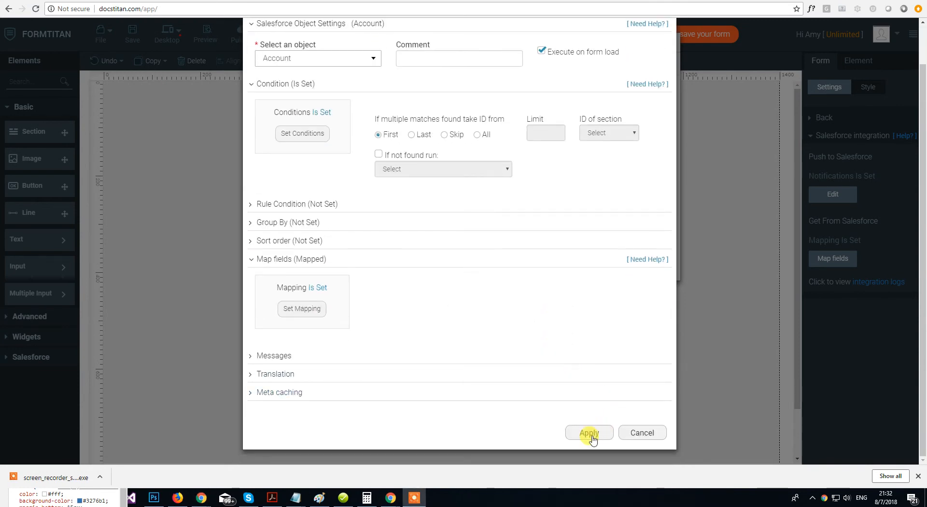
pyautogui.click(587, 433)
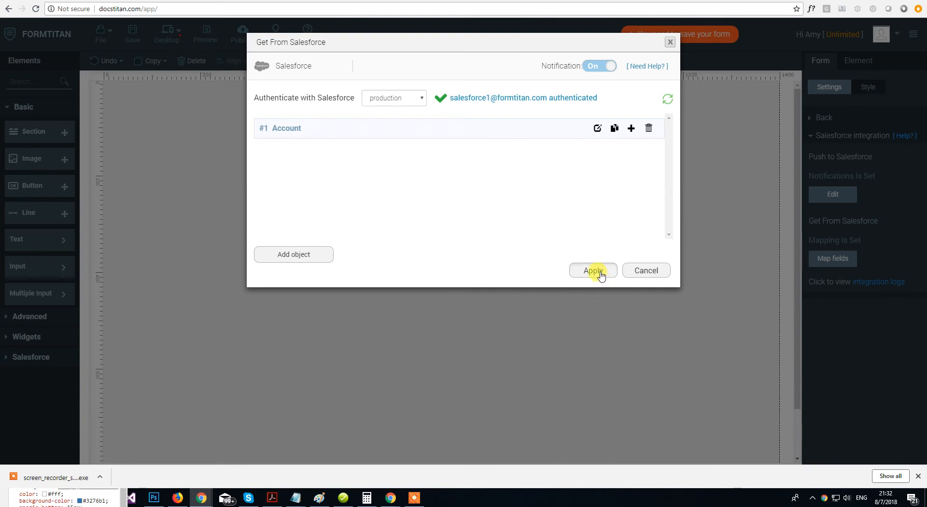
pyautogui.click(592, 270)
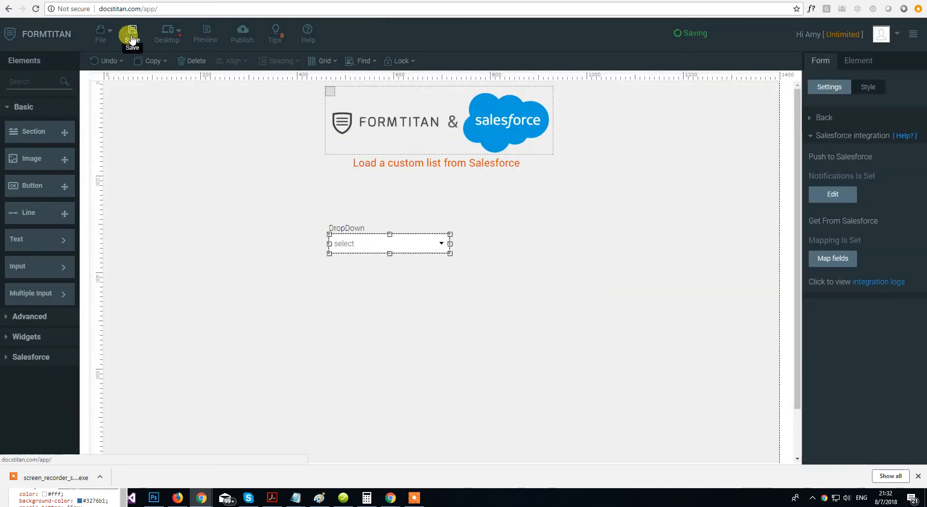
pyautogui.click(132, 35)
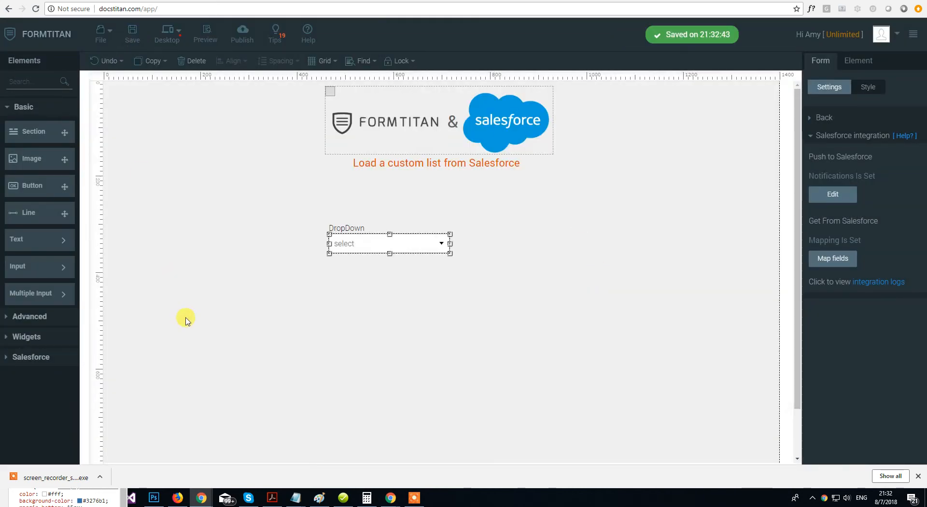
pyautogui.moveTo(186, 318)
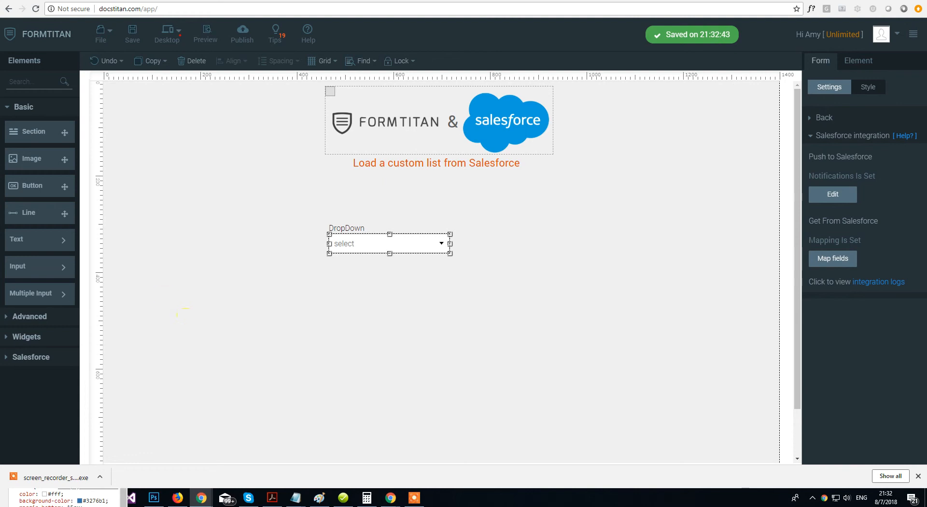
pyautogui.moveTo(494, 312)
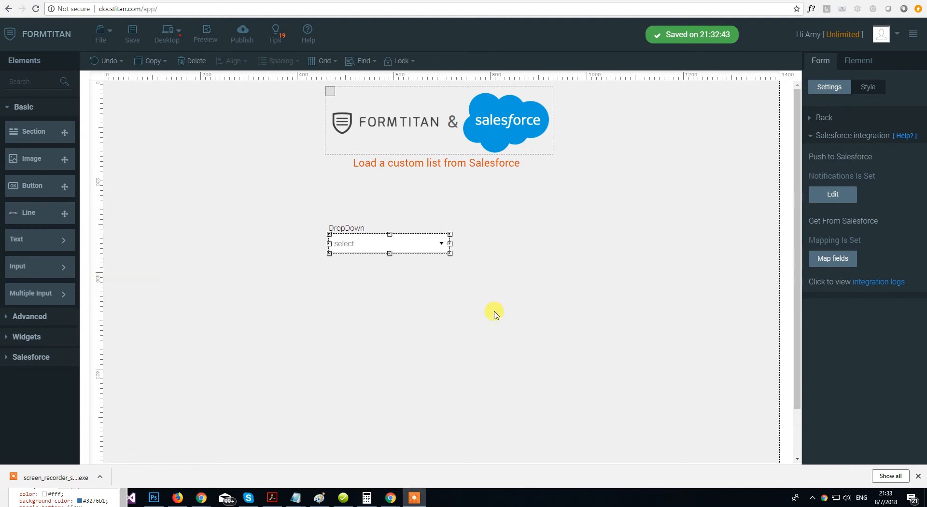
pyautogui.moveTo(401, 242)
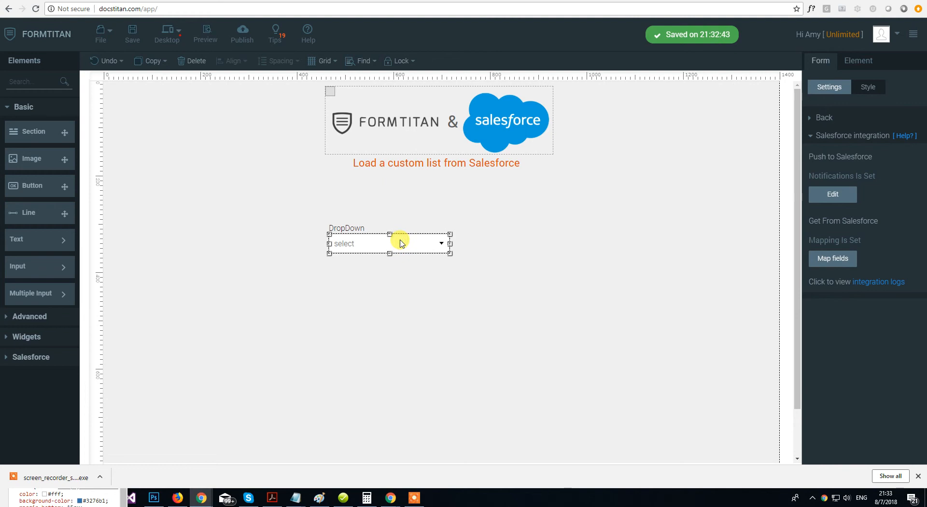
# Turn on Load Custom List for the DropDown field and save the form
pyautogui.click(858, 61)
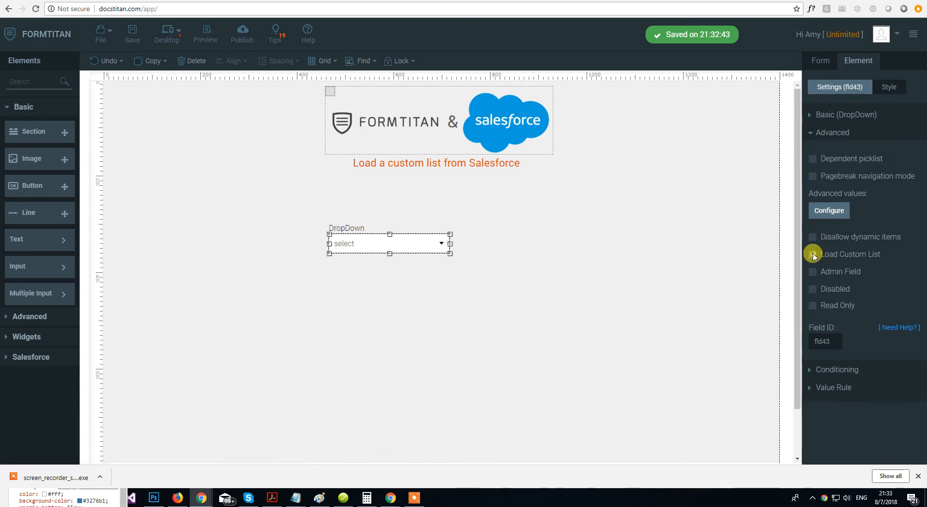
pyautogui.click(813, 254)
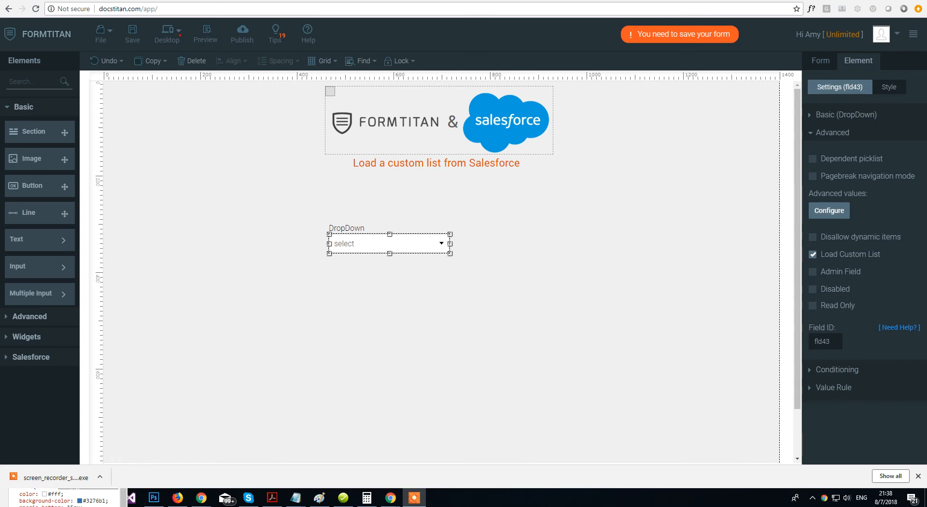
pyautogui.moveTo(265, 184)
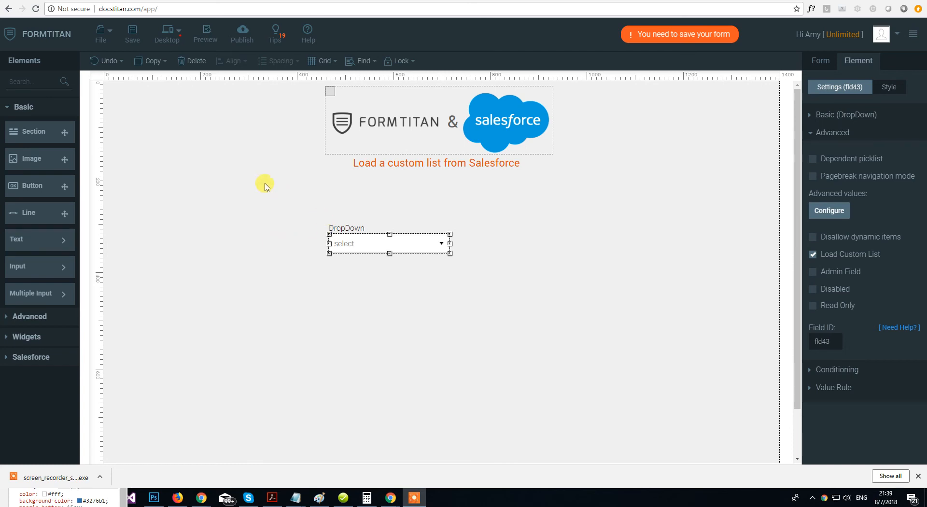
pyautogui.moveTo(240, 141)
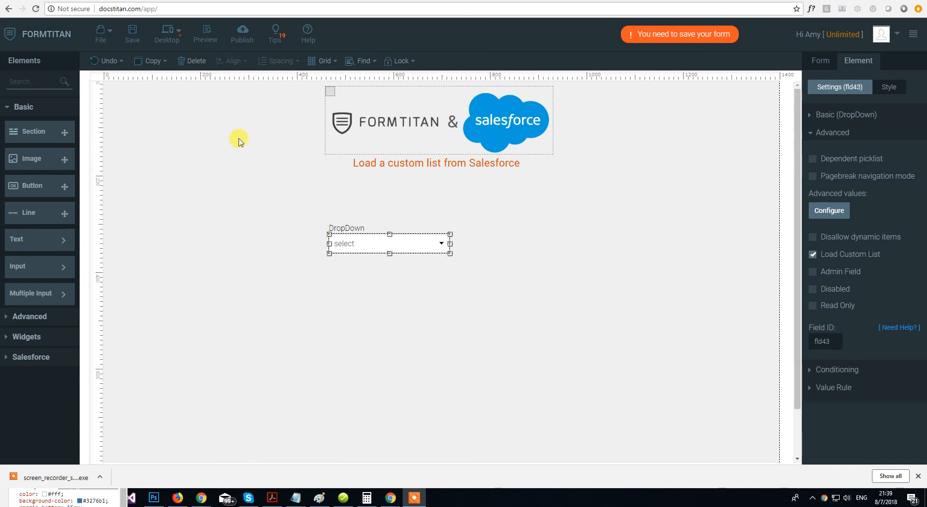
pyautogui.moveTo(308, 112)
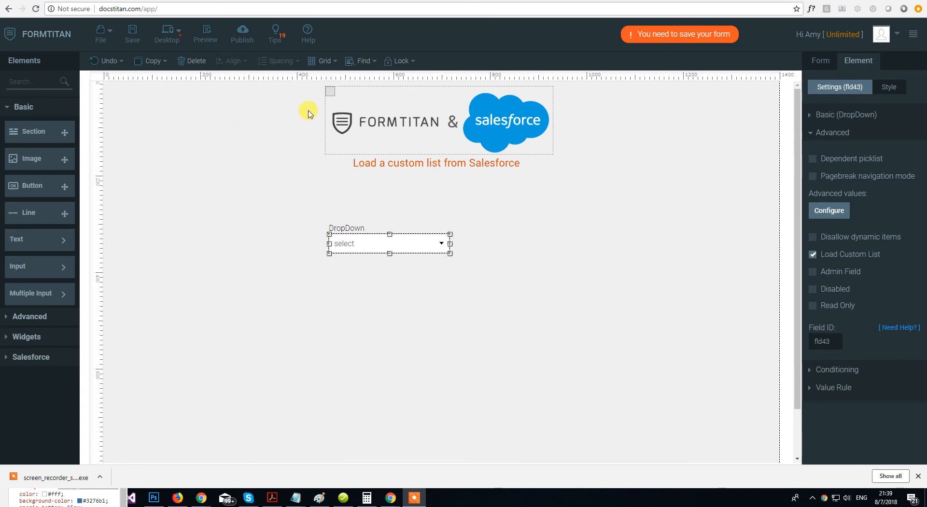
pyautogui.click(132, 30)
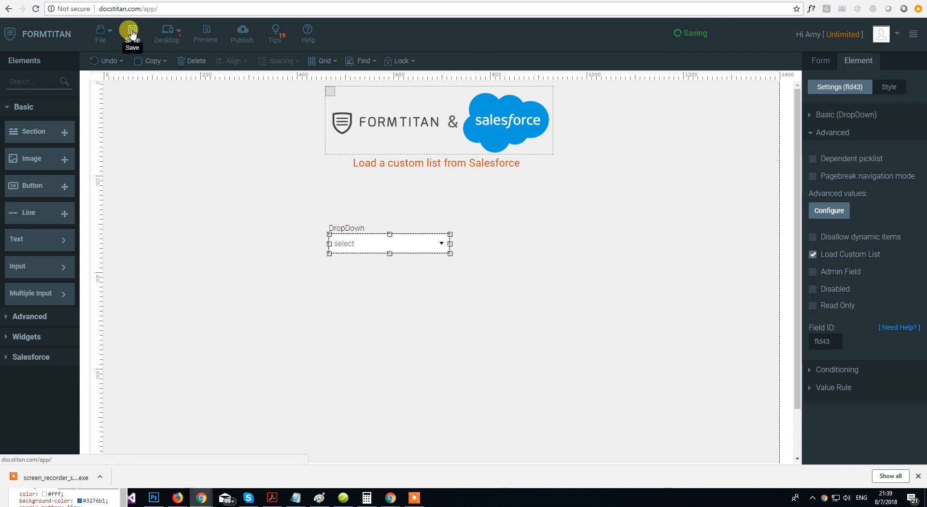
pyautogui.click(131, 34)
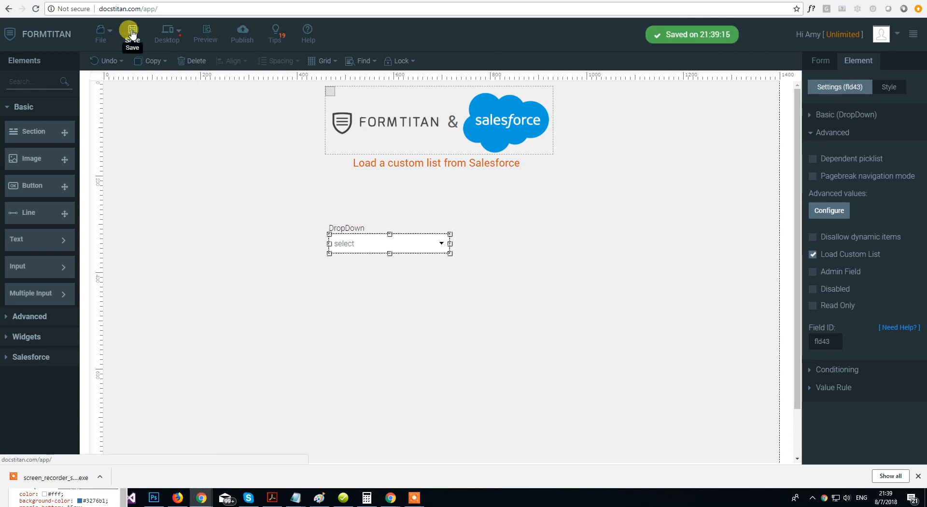
pyautogui.moveTo(242, 34)
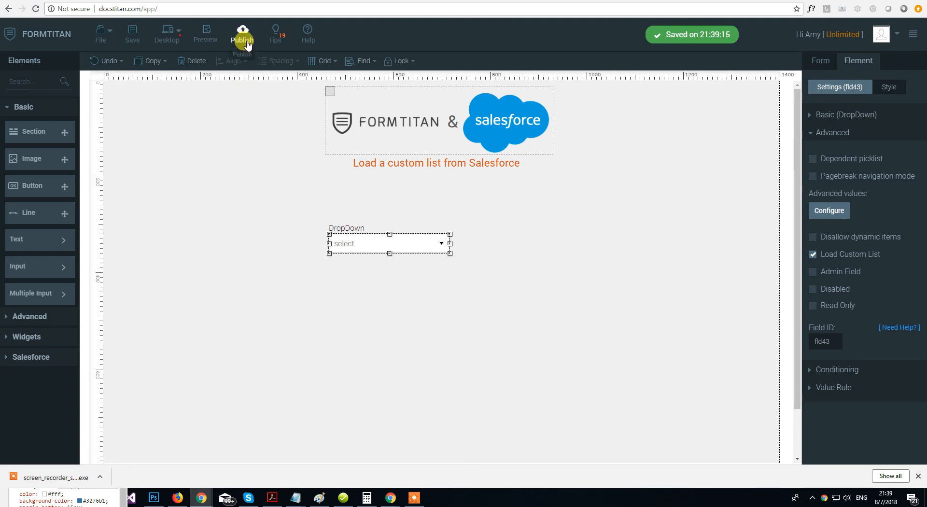
# Publish and view the live form, expanding the DropDown to see Red, Green, Blue, Yellow, Pink, Purple
pyautogui.click(242, 34)
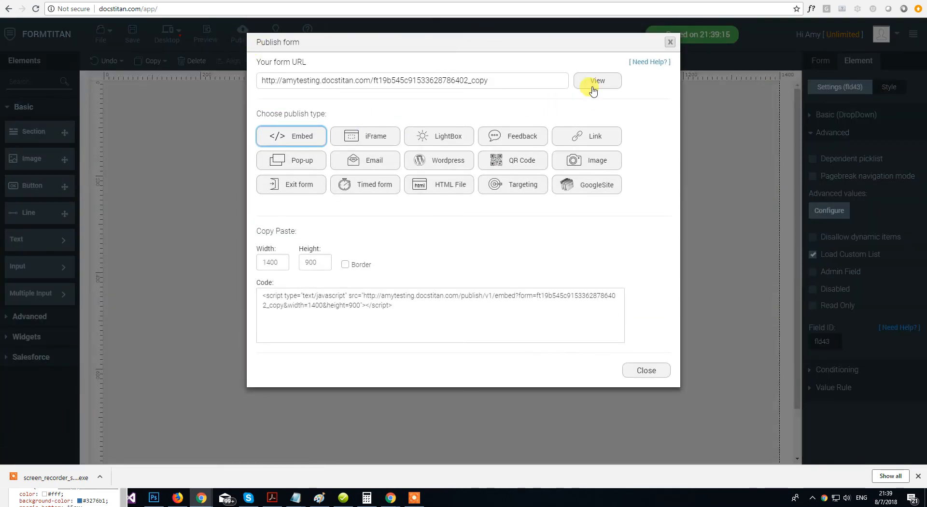
pyautogui.click(597, 80)
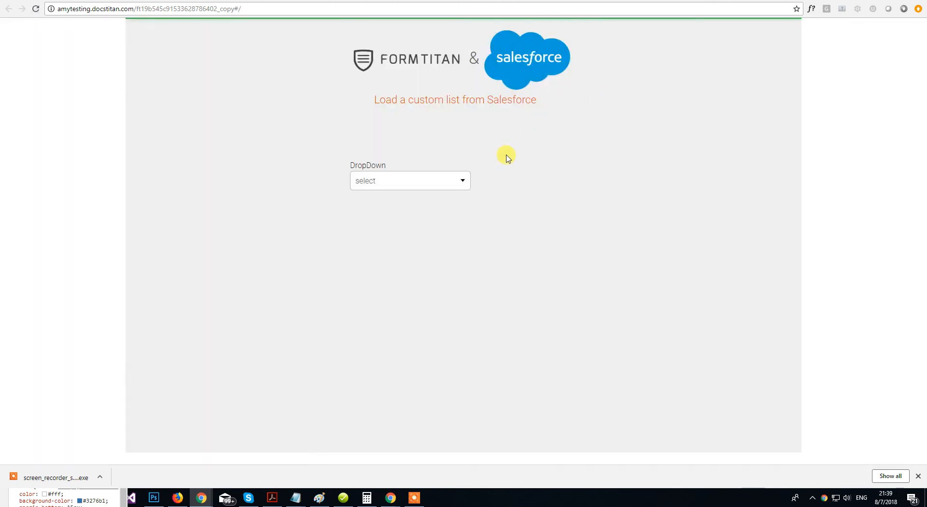
pyautogui.moveTo(462, 184)
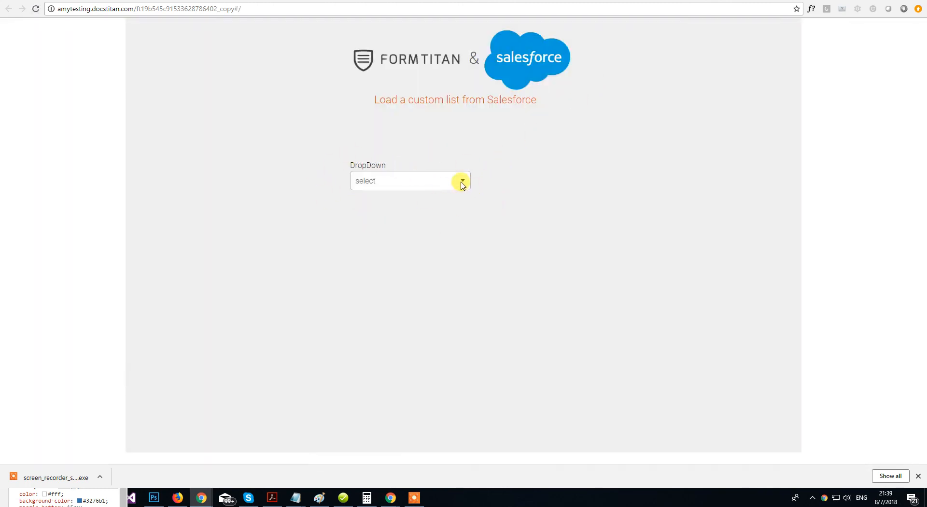
pyautogui.click(463, 180)
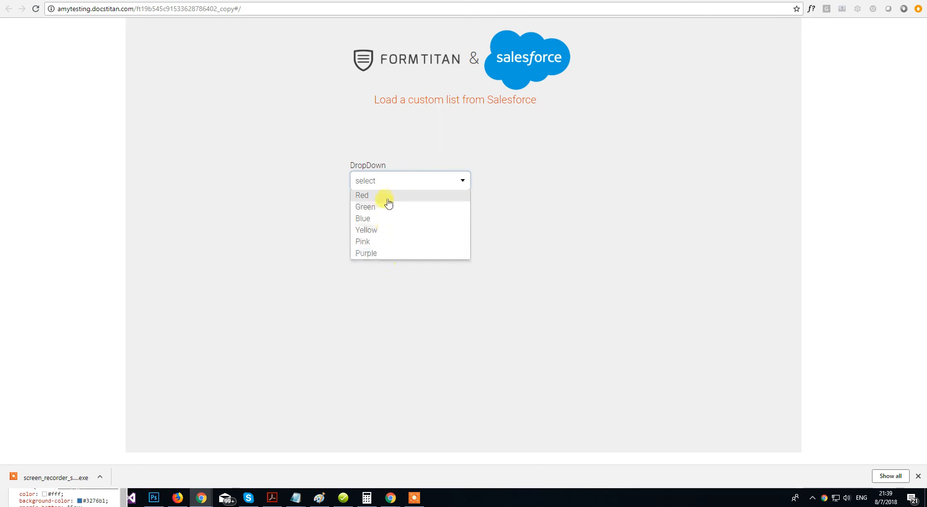
pyautogui.moveTo(389, 259)
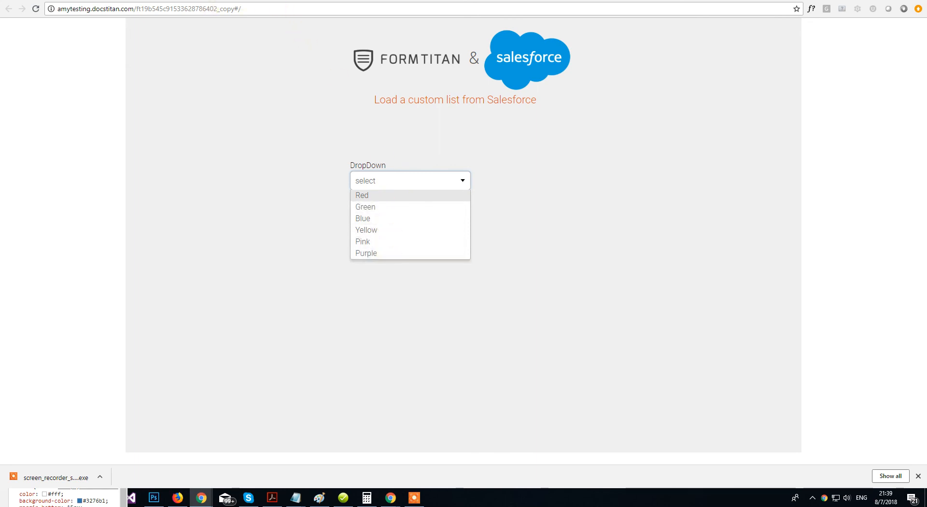
pyautogui.moveTo(213, 296)
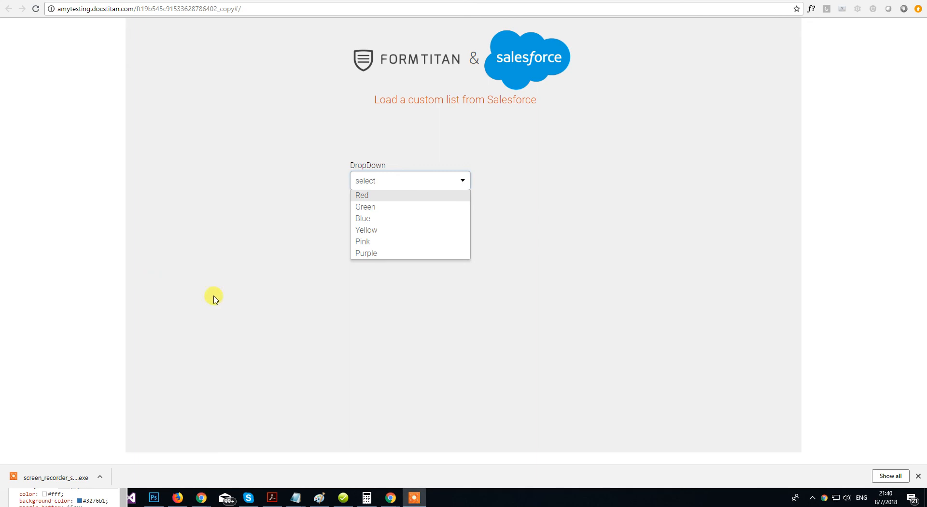